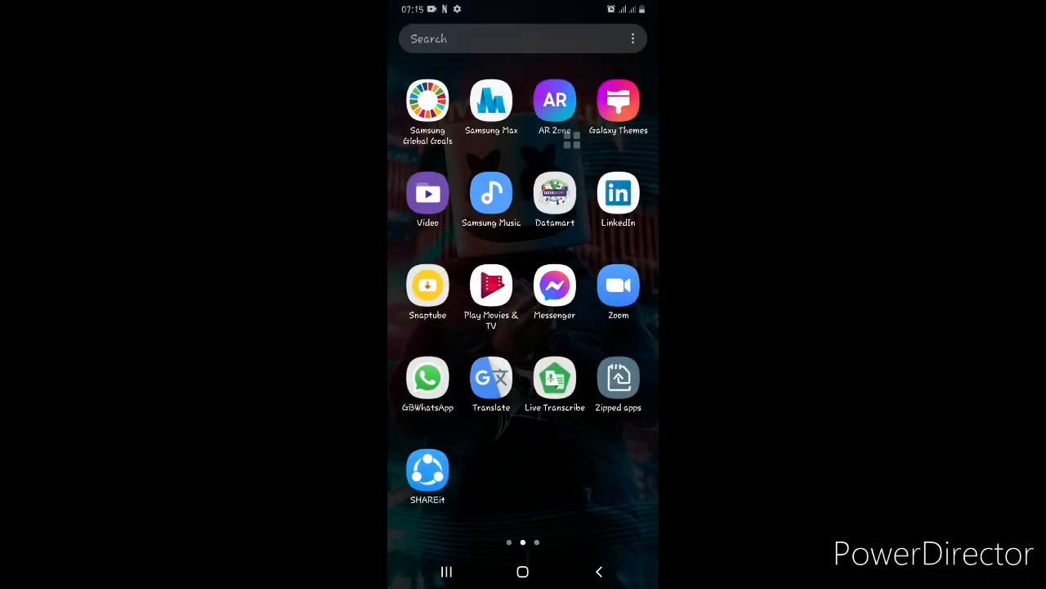
Swipe through the app drawer pages and pull down the notification panel
scroll("left", 3)
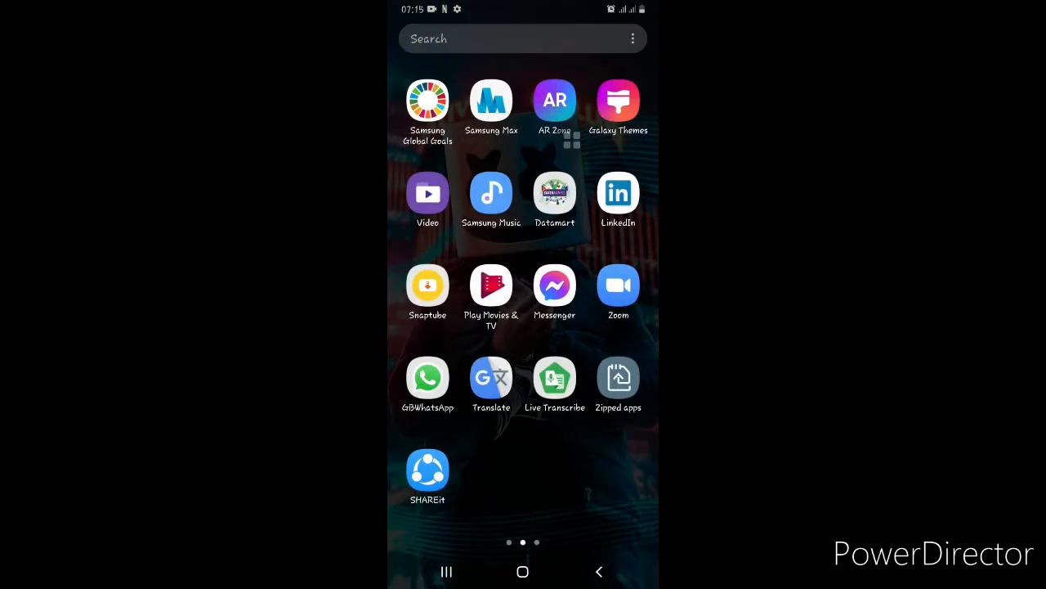
scroll("left", 3)
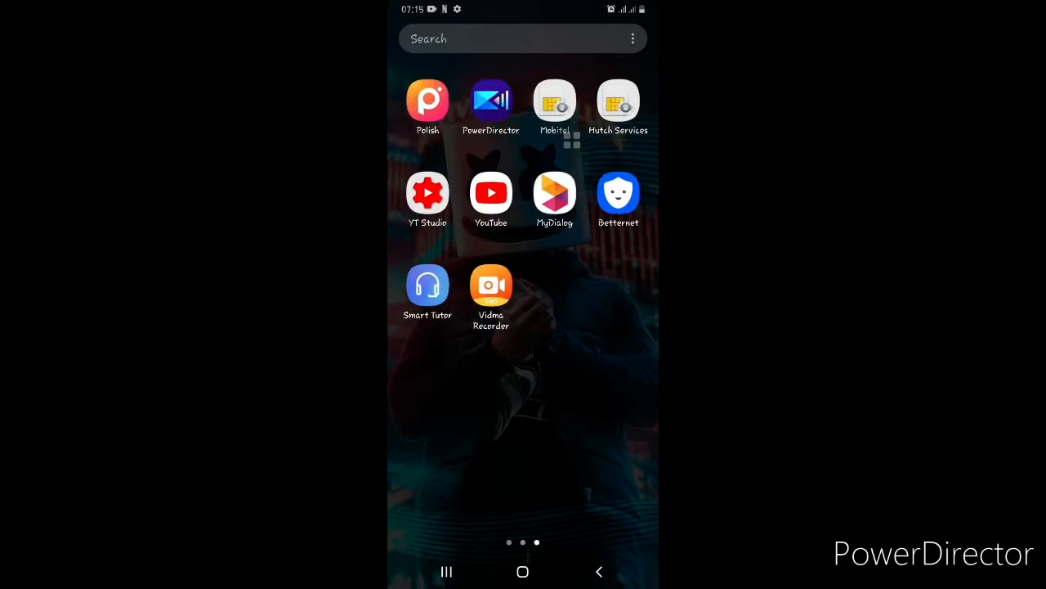
scroll("right", 3)
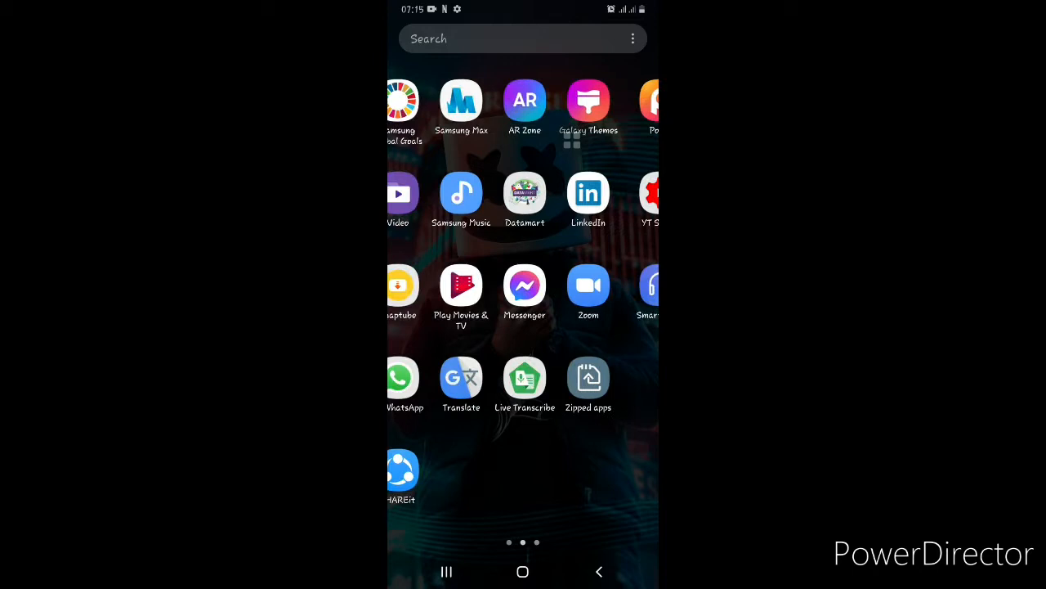
scroll("left", 3)
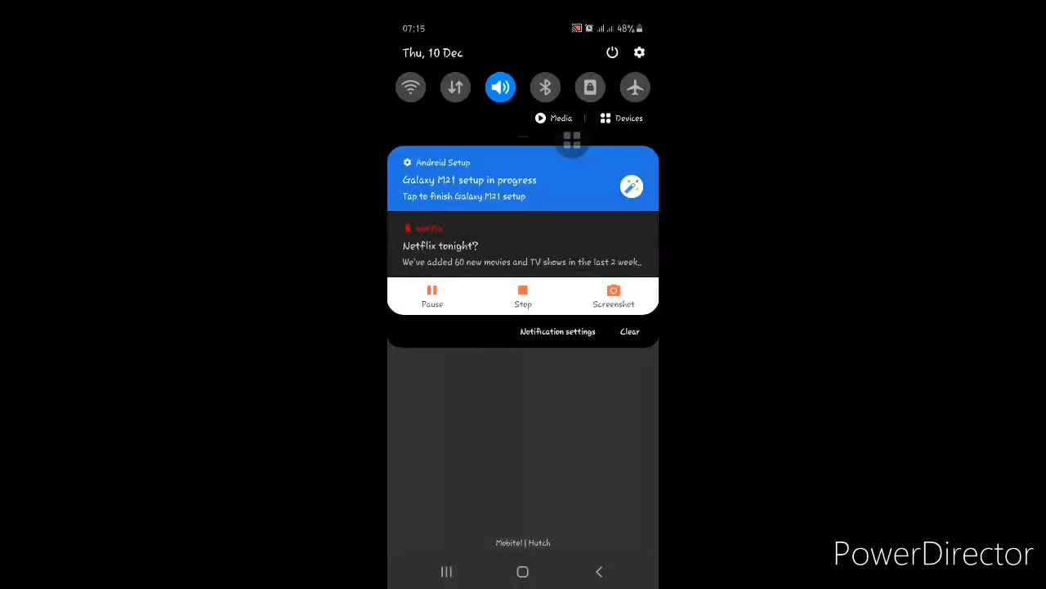
Close the quick settings panel and launch the MyDialog account app
left_click(410, 88)
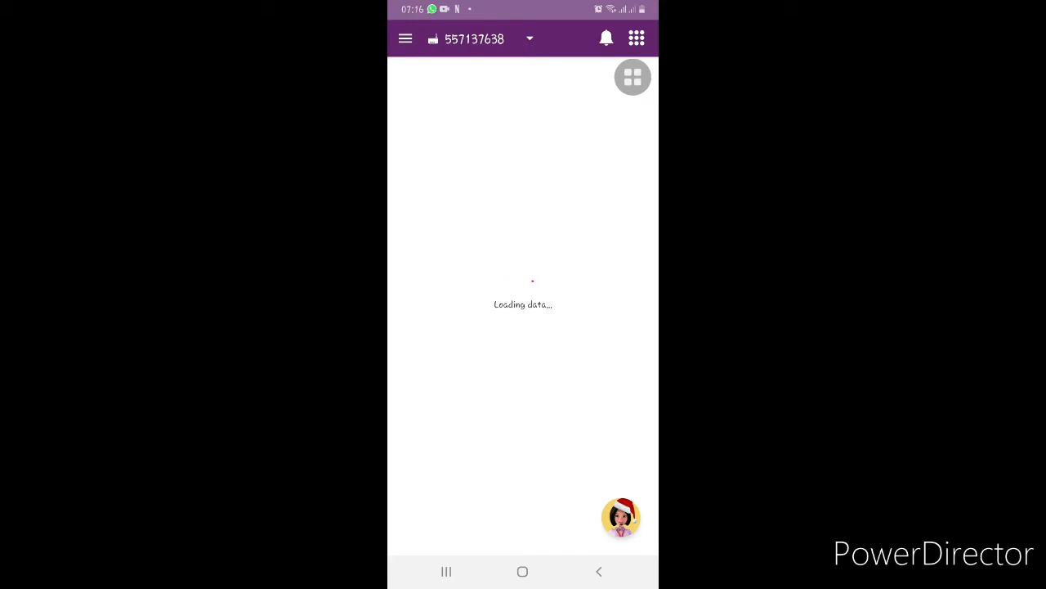
Reopen MyDialog and view the remaining anytime data allowance on the Data tab
left_click(524, 572)
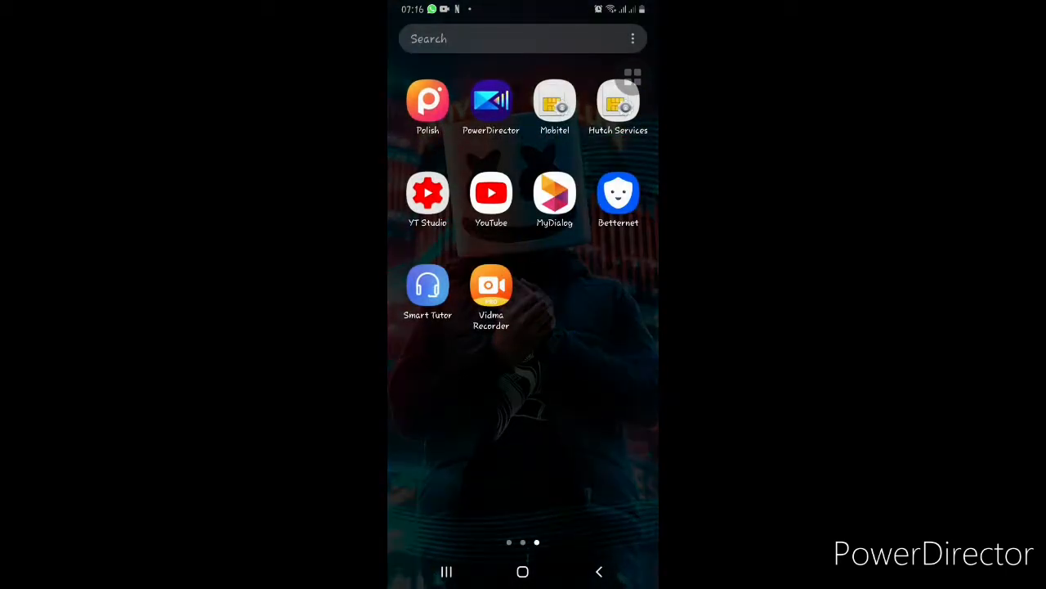
left_click(554, 193)
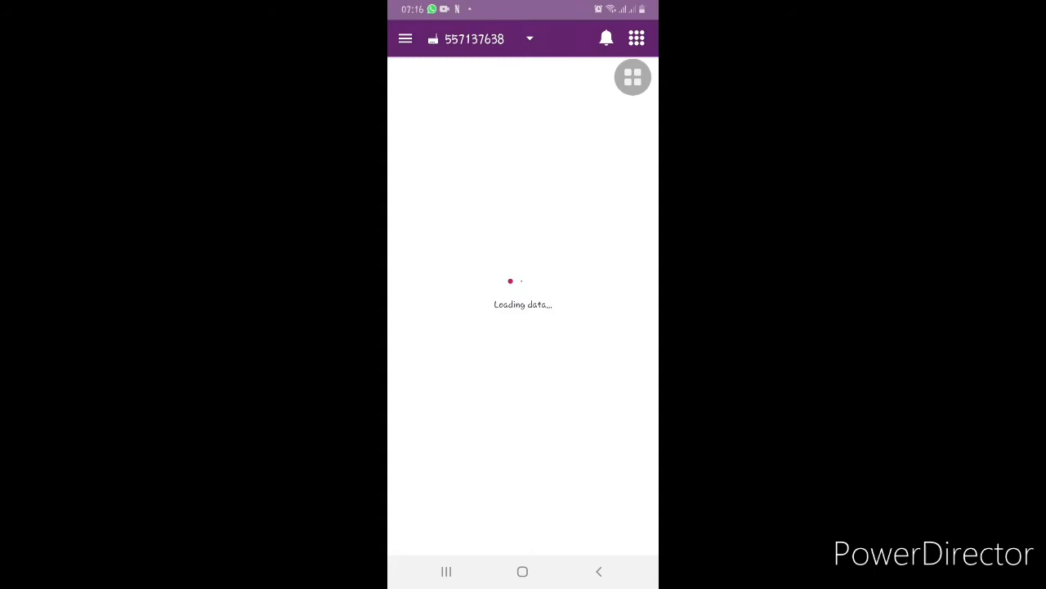
left_click(633, 77)
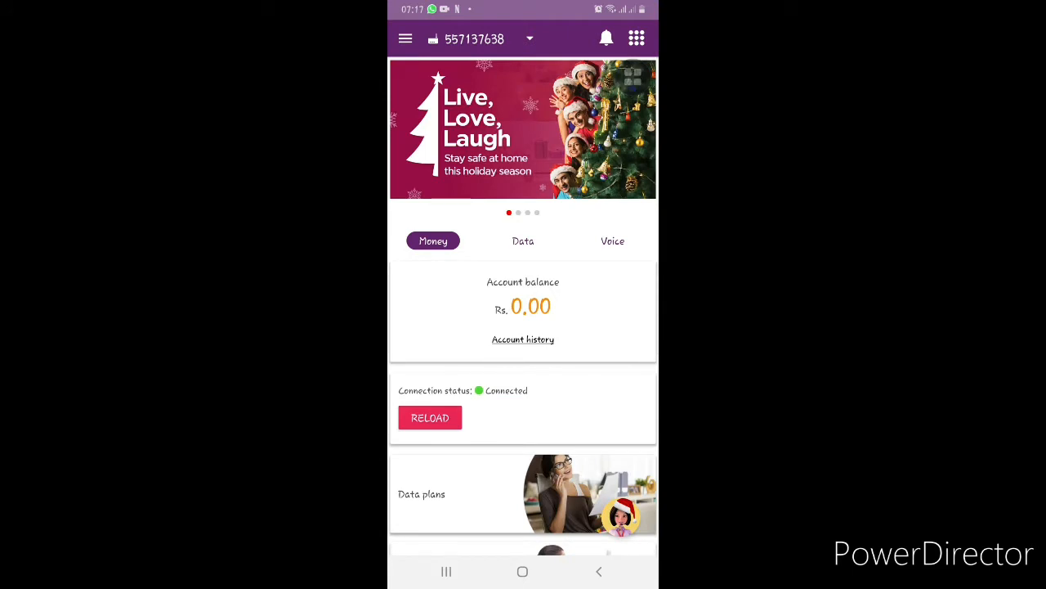
left_click(523, 240)
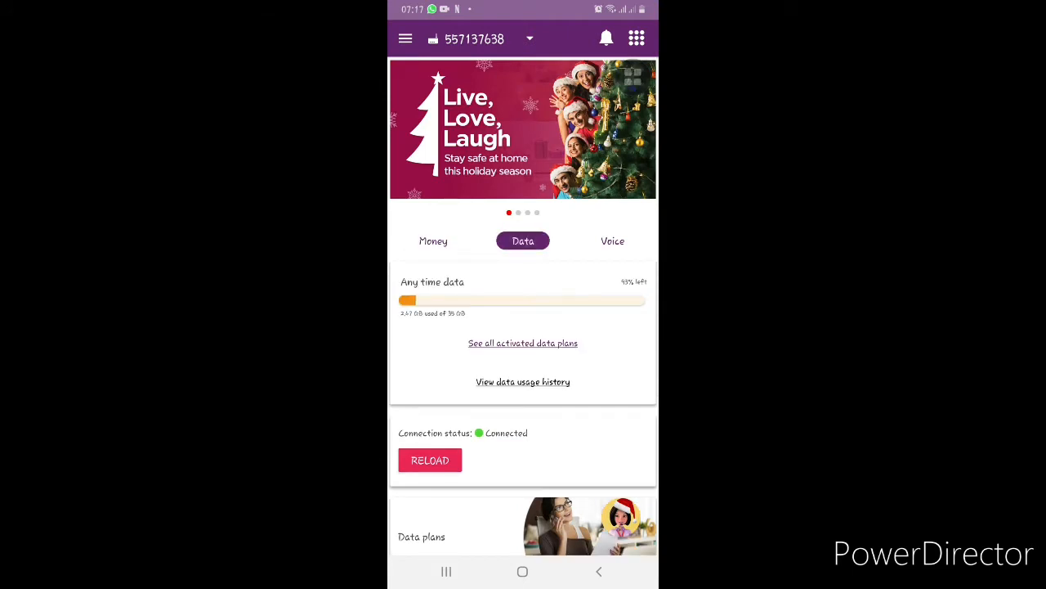
Scroll through the data usage panel and go back to the app drawer
scroll("down", 3)
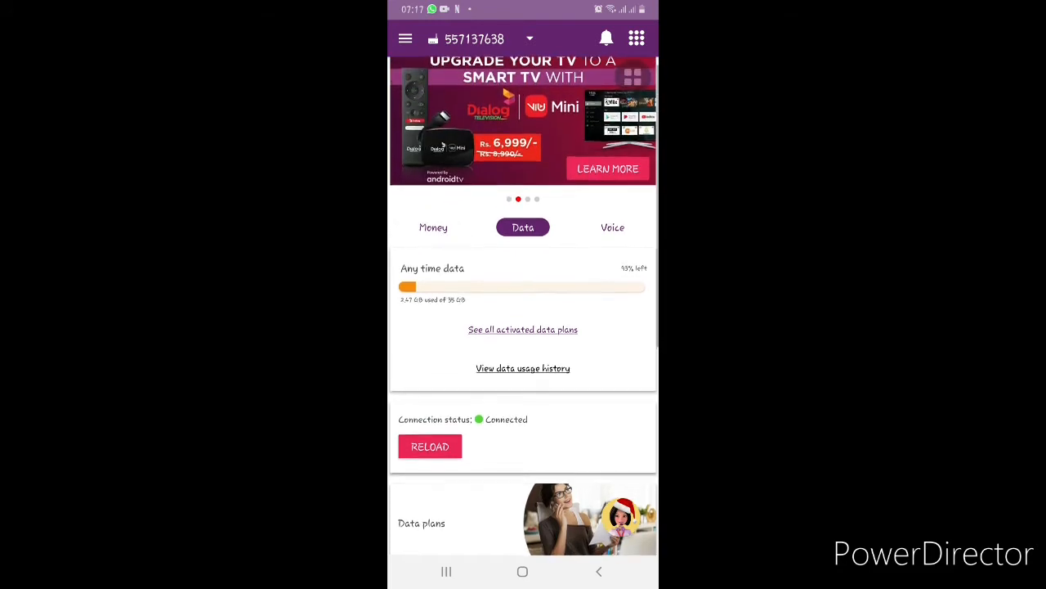
scroll("down", 3)
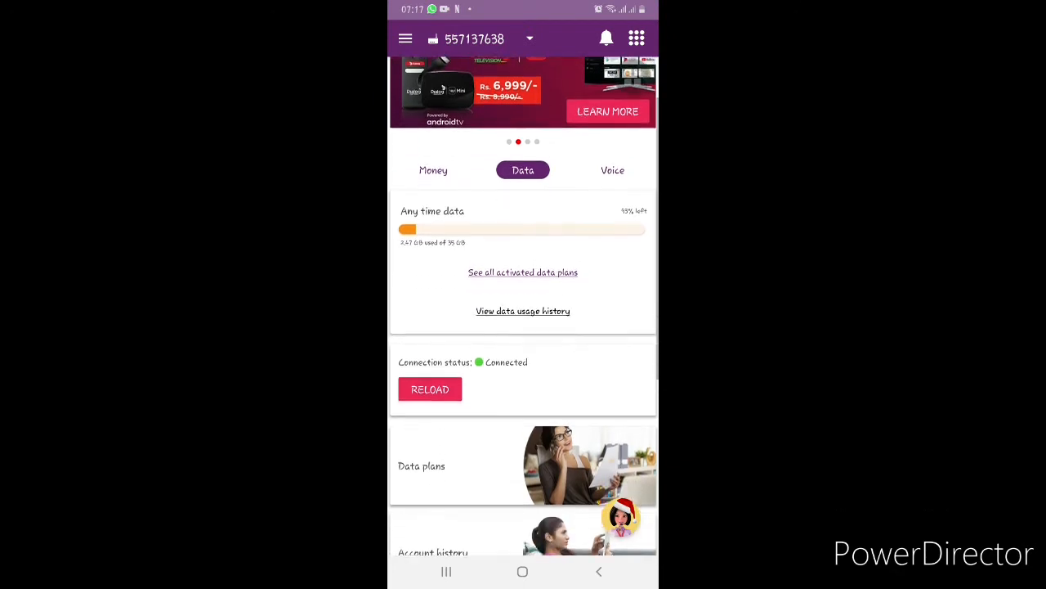
scroll("up", 3)
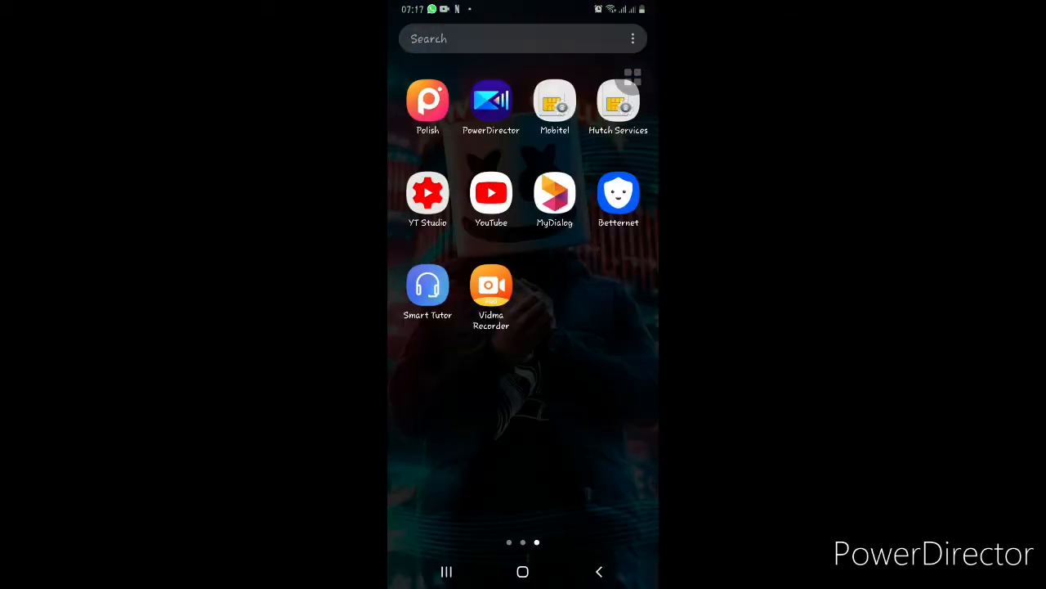
Launch Facebook, switch to the Watch videos section, then show recent apps
scroll("right", 3)
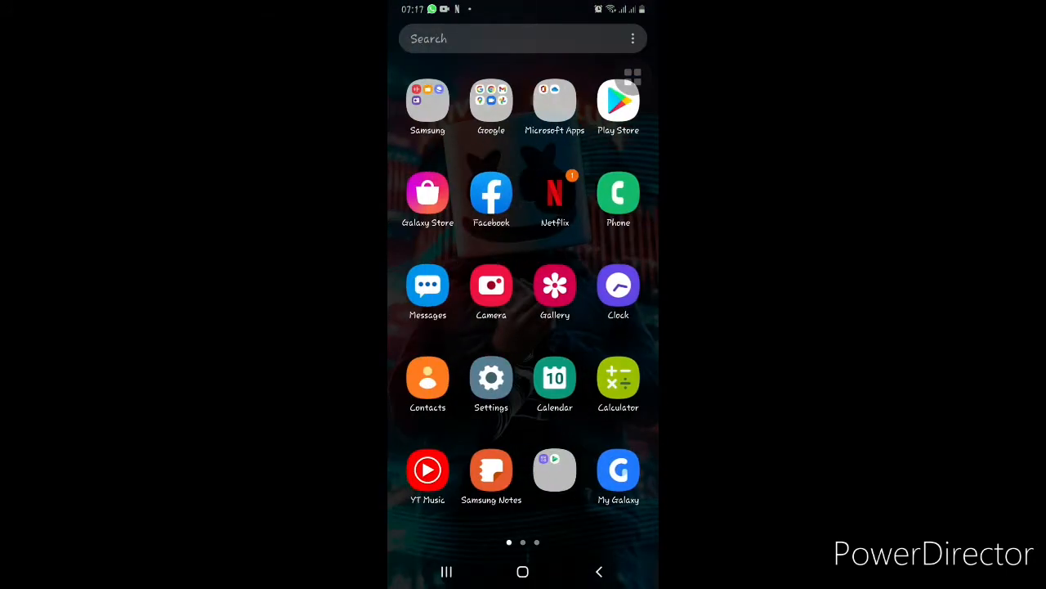
left_click(491, 195)
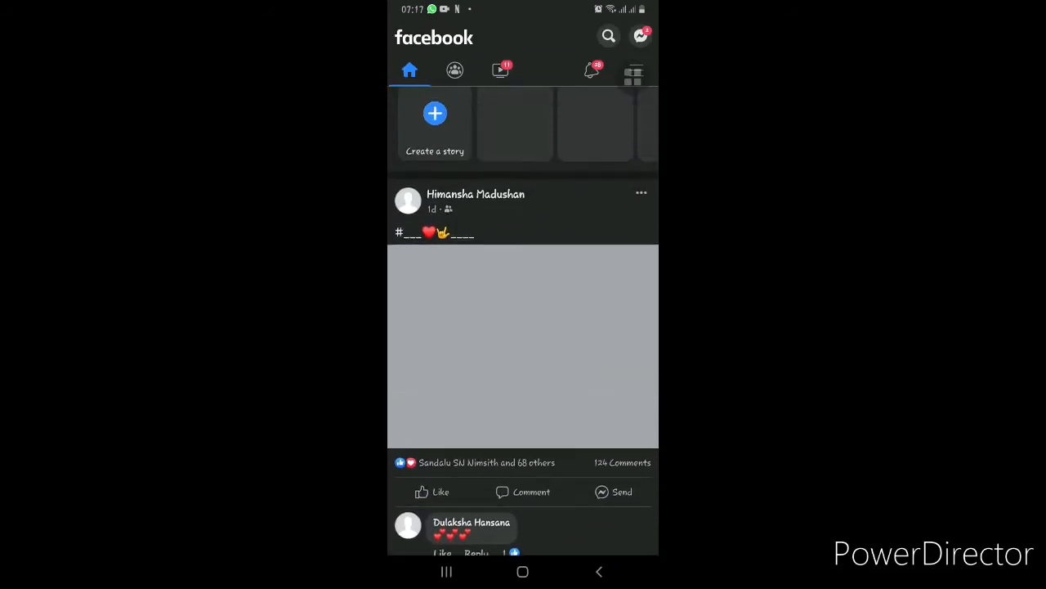
left_click(500, 68)
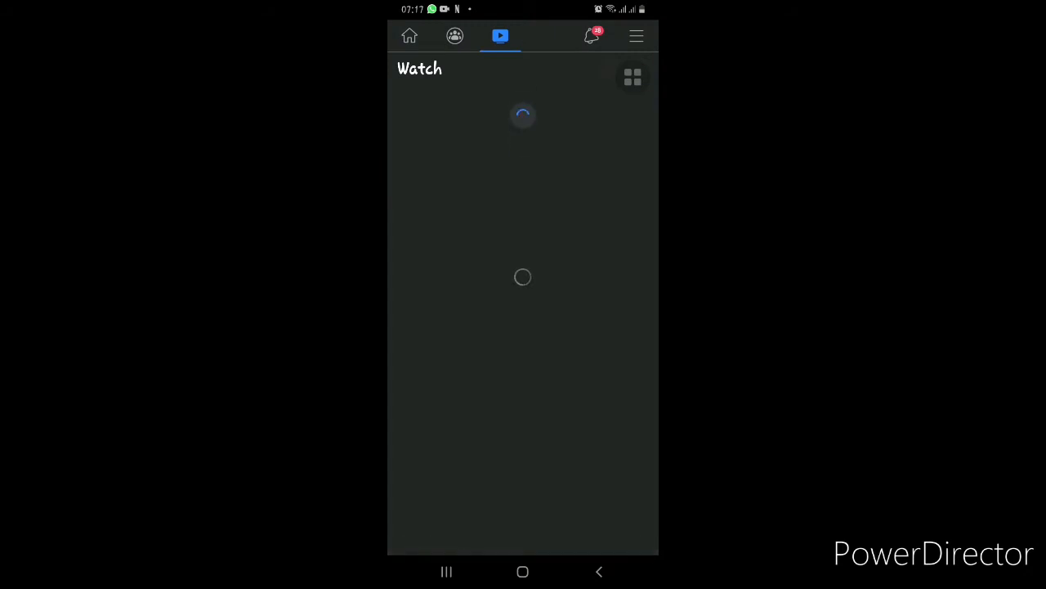
left_click(524, 570)
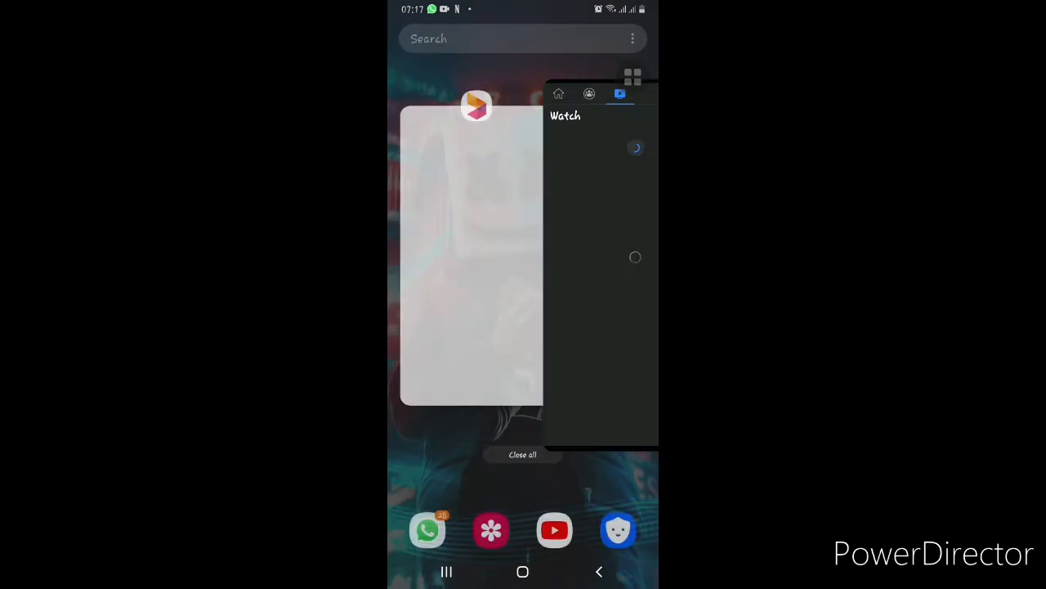
Return home from the app overview and launch the Betternet VPN app
left_click(523, 572)
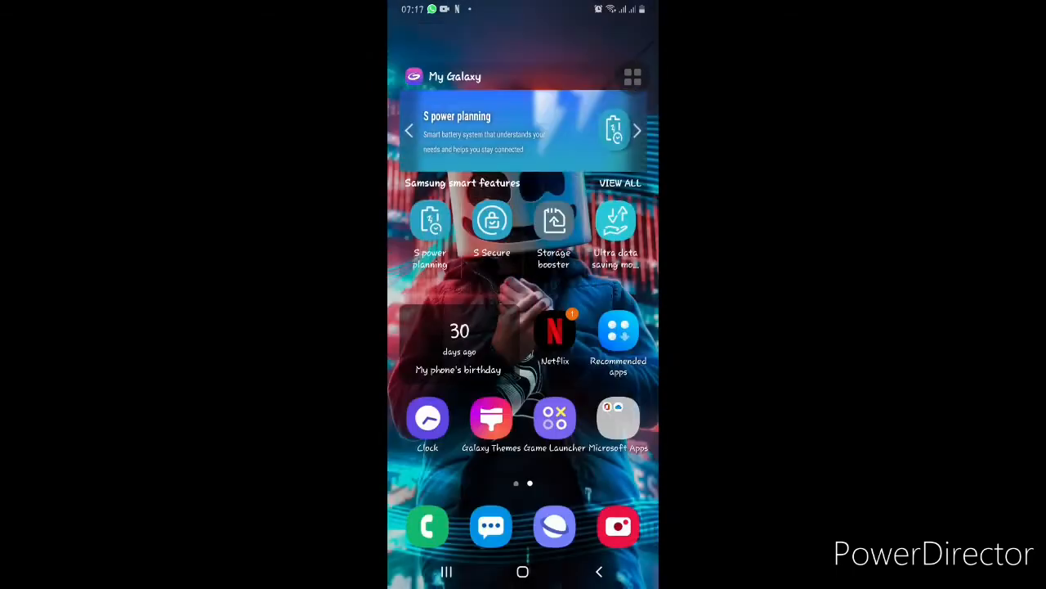
left_click(554, 419)
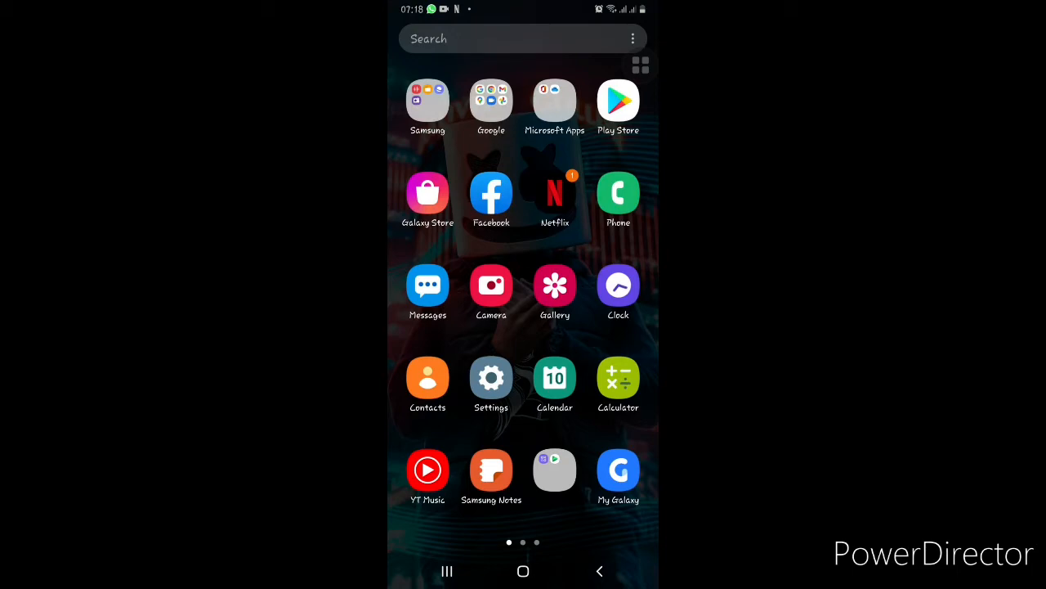
scroll("left", 3)
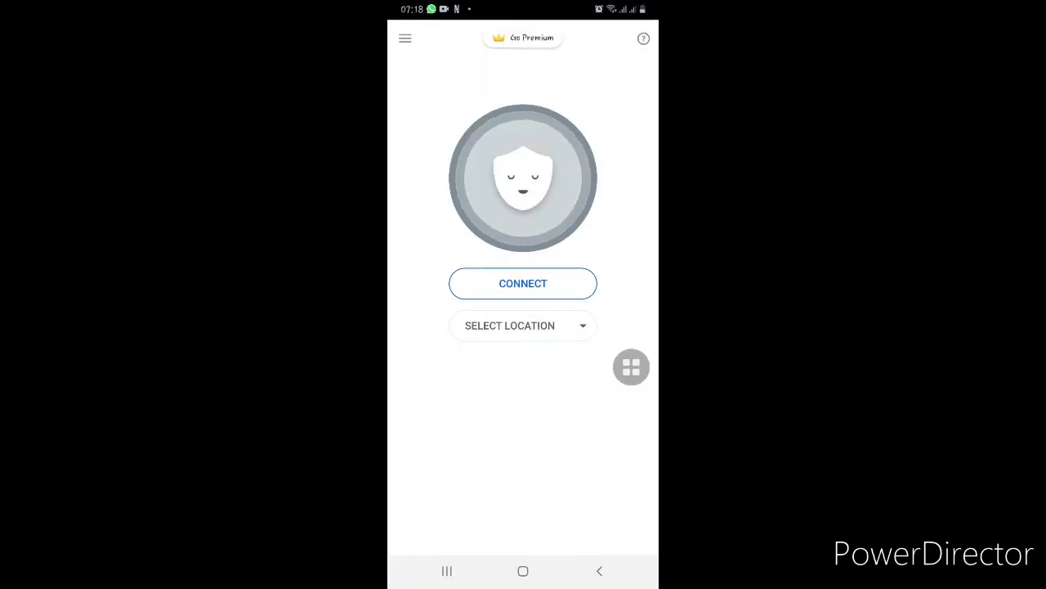
Connect Betternet at the Optimal Location and leave it running while going home
left_click(523, 326)
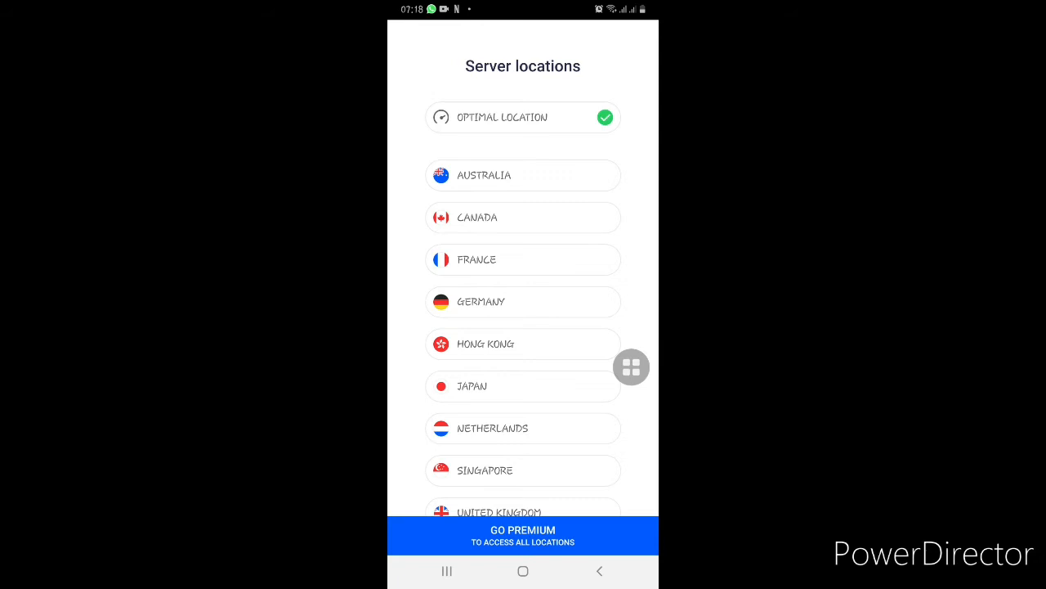
left_click(599, 571)
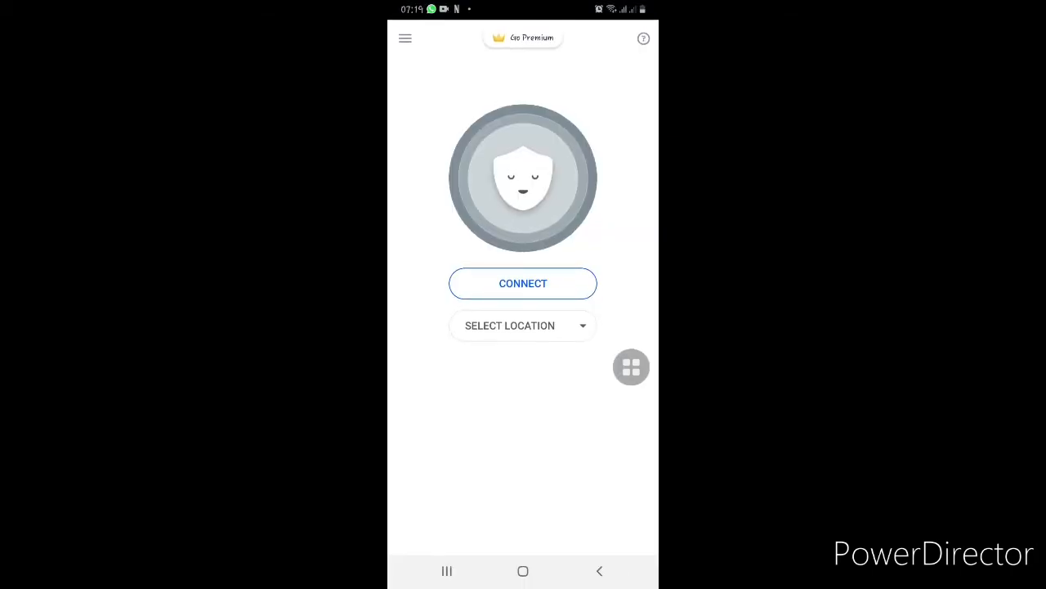
left_click(523, 283)
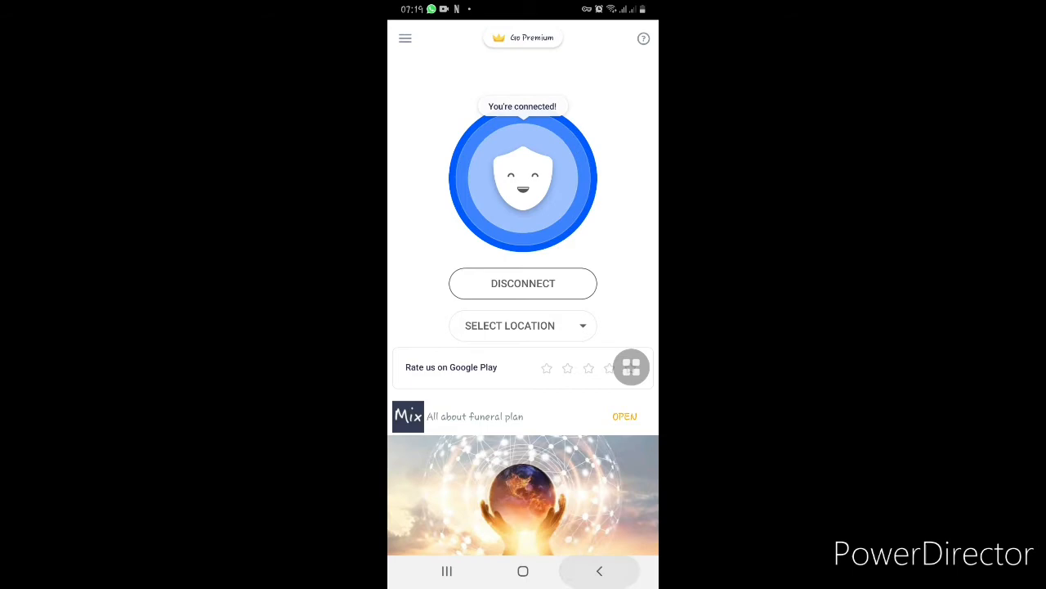
left_click(523, 571)
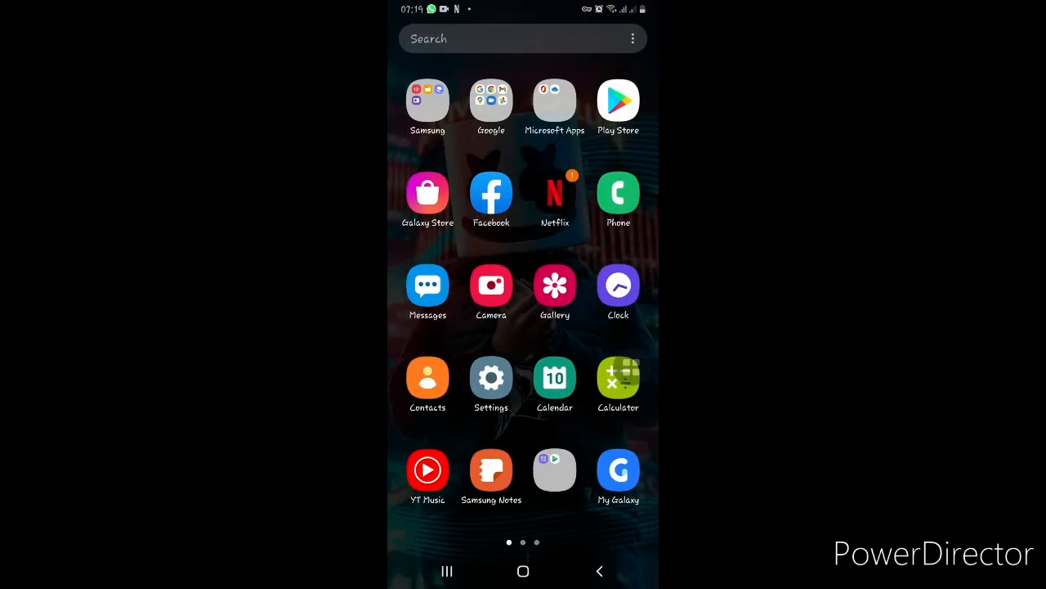
Browse the Facebook feed and Watch videos over the VPN, then show recent apps
left_click(491, 193)
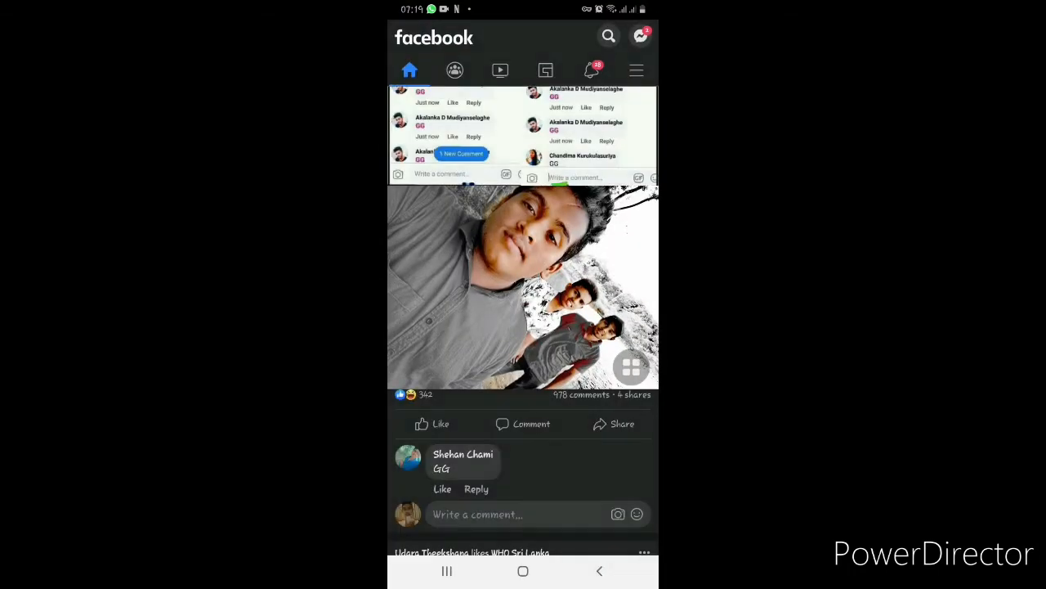
scroll("up", 3)
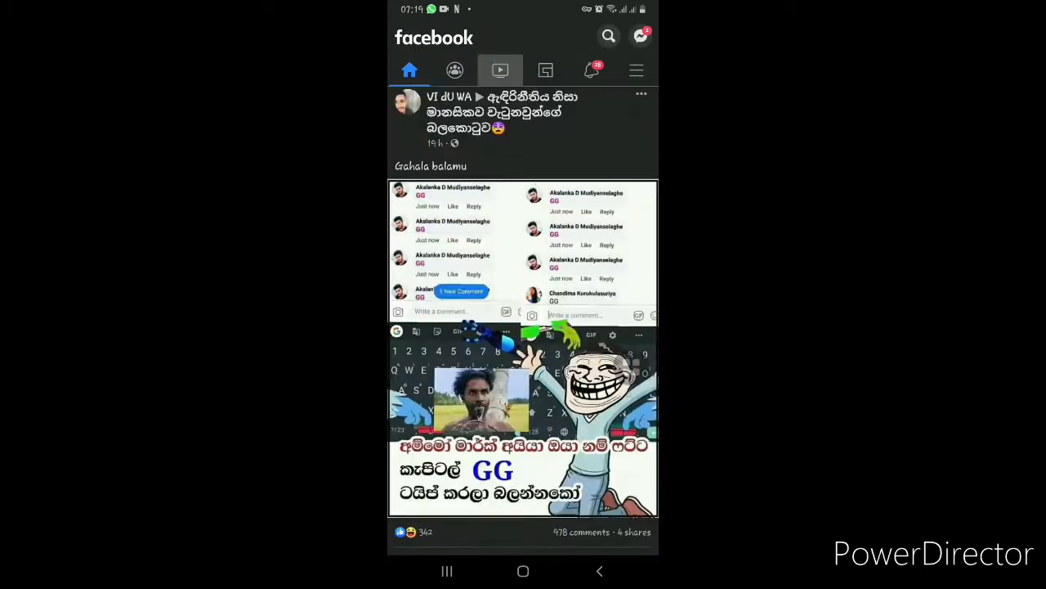
left_click(500, 69)
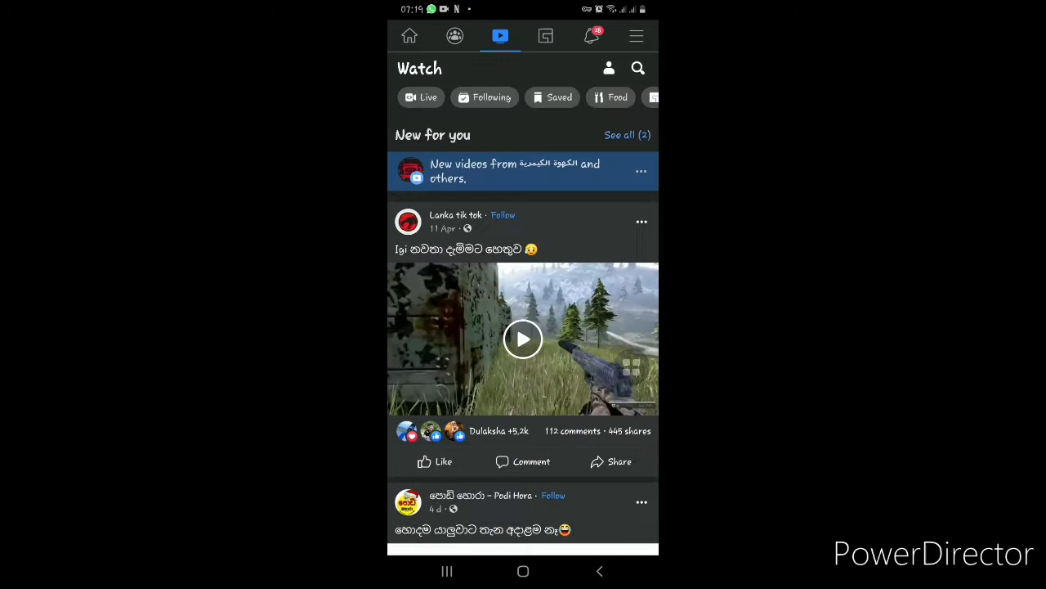
left_click(523, 338)
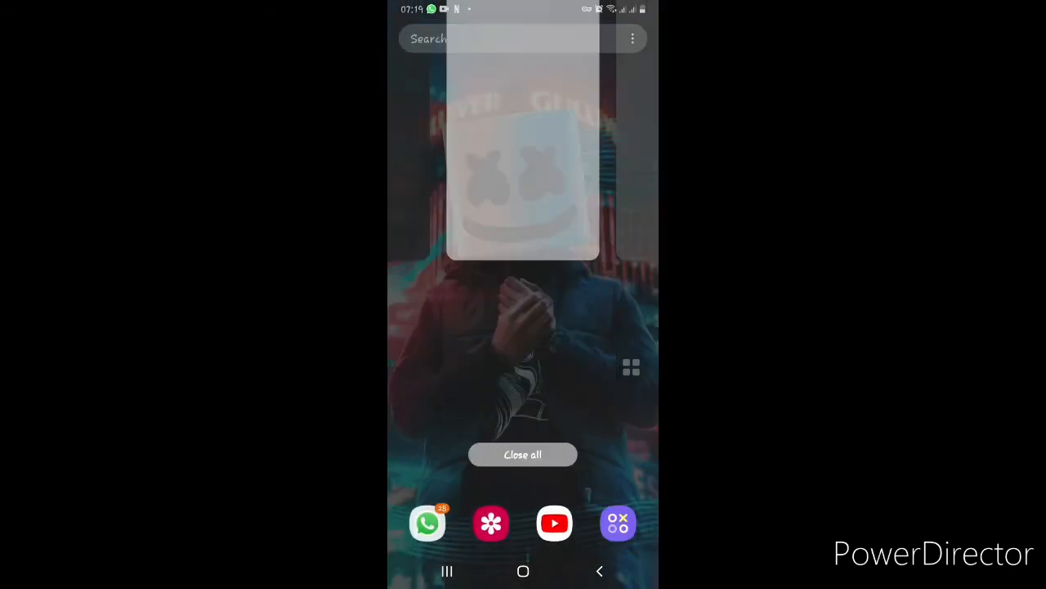
Close all recent apps, launch Clash of Clans, dismiss the ad and open chat input
left_click(523, 164)
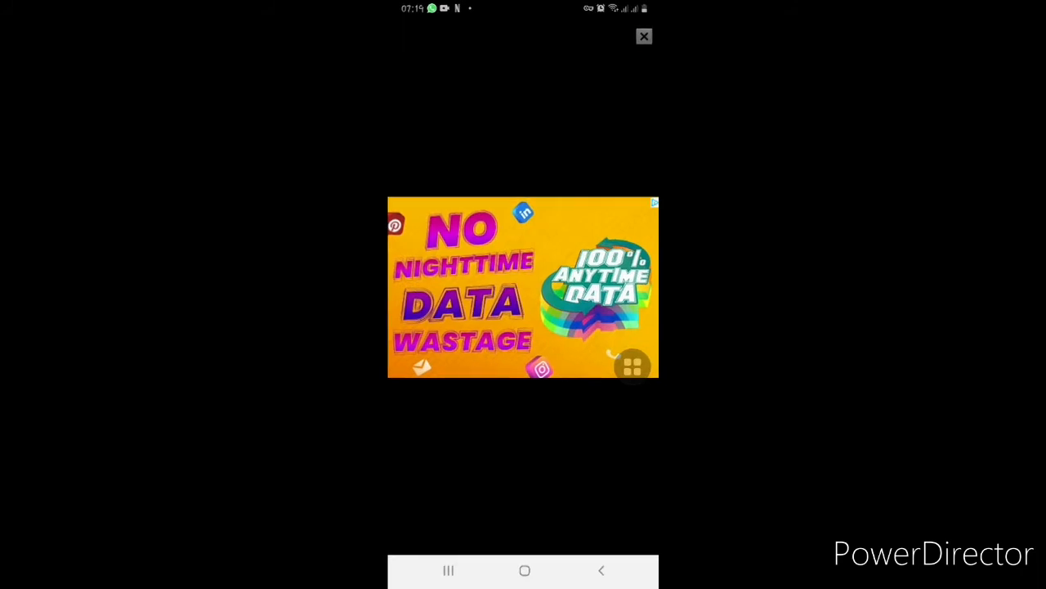
left_click(644, 36)
type("mn inn")
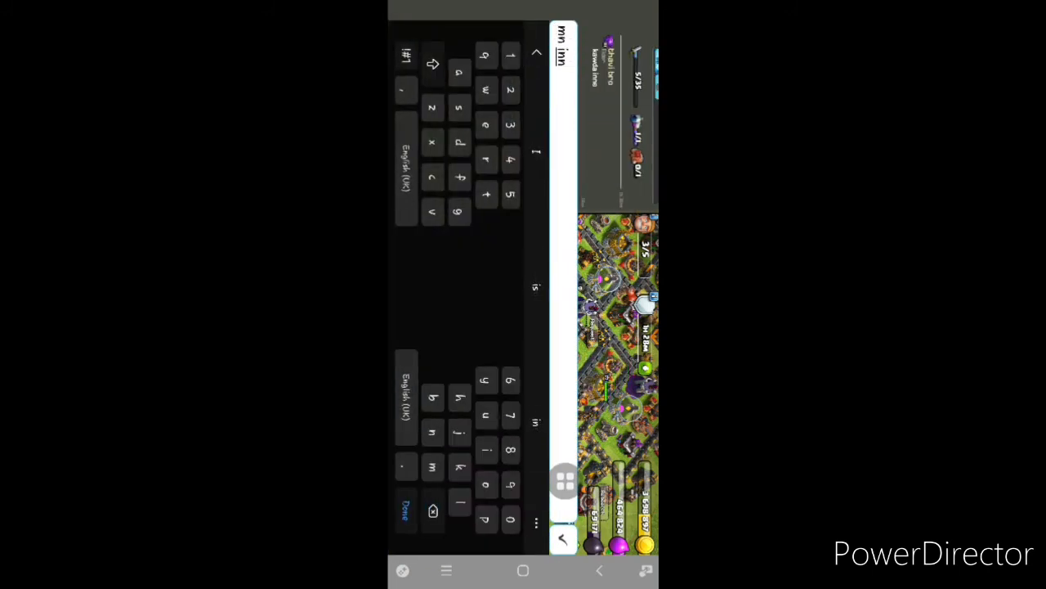
left_click(405, 509)
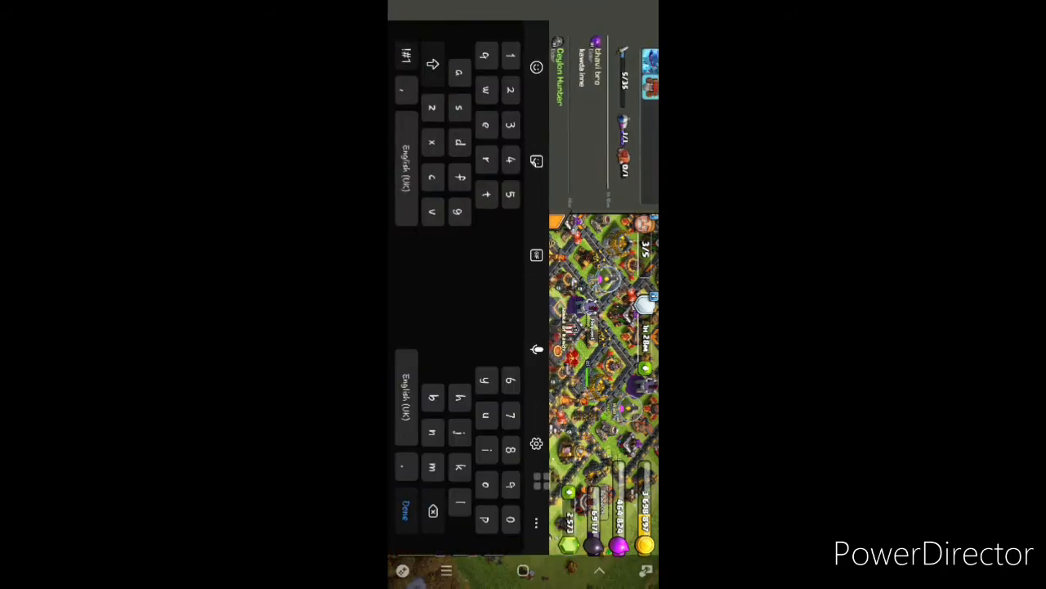
Quit Clash of Clans through its Confirm Exit dialog
left_click(405, 508)
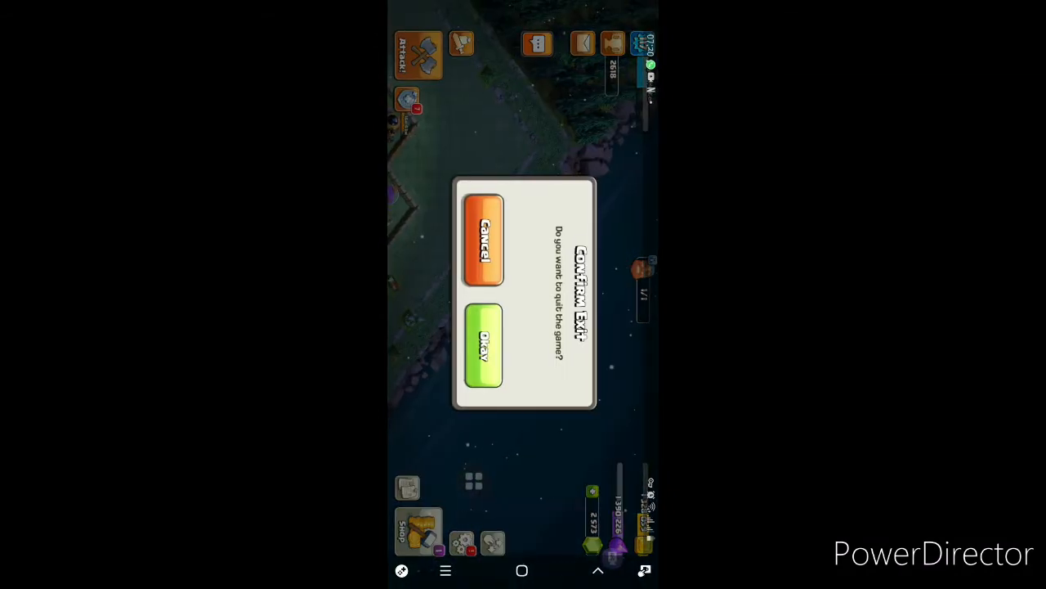
left_click(484, 343)
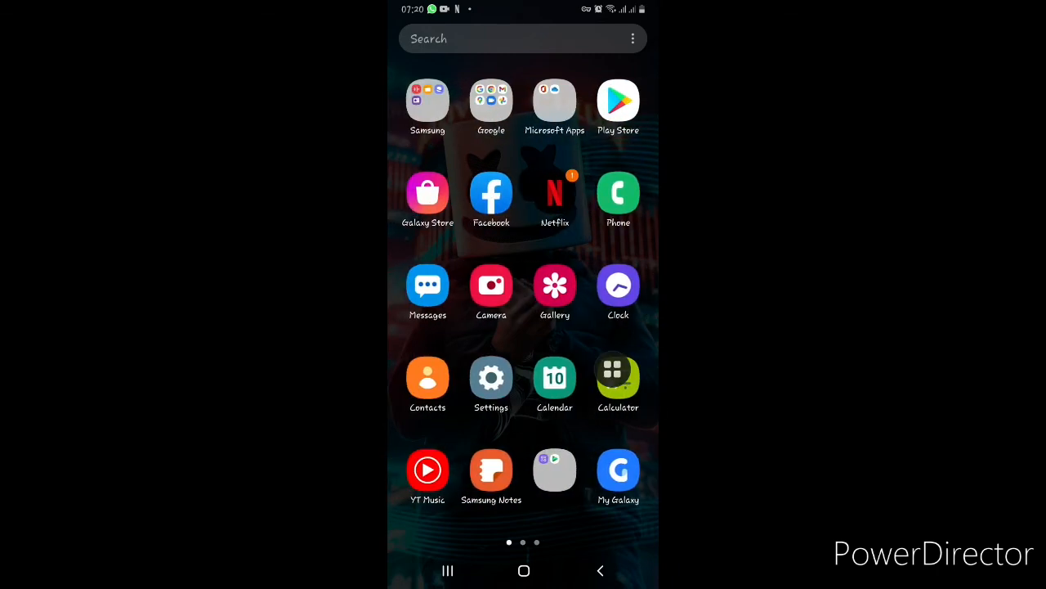
Swipe to the last app drawer page and pull down the quick settings panel
scroll("left", 3)
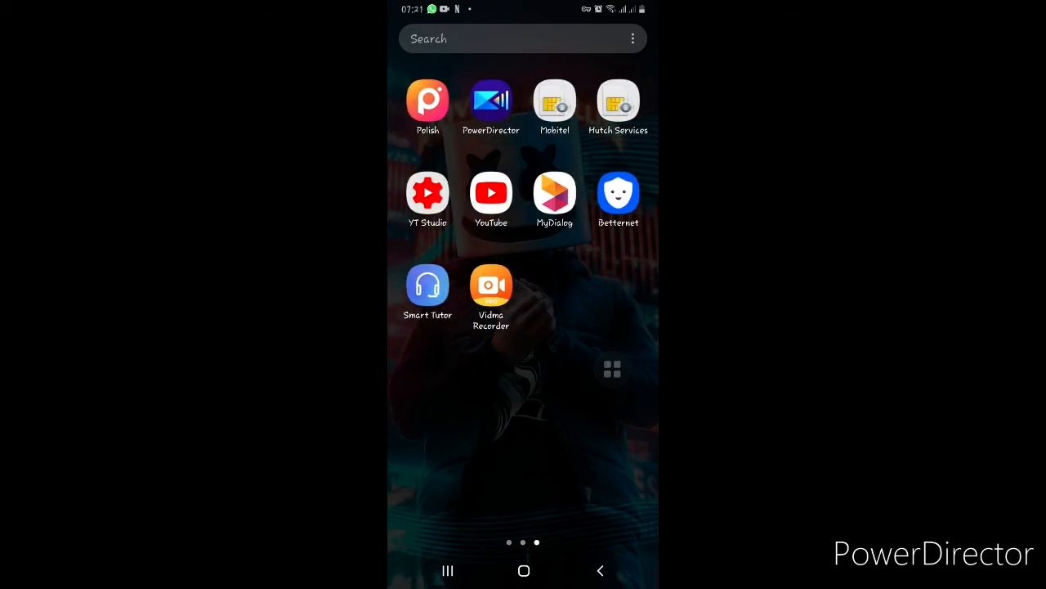
scroll("down", 3)
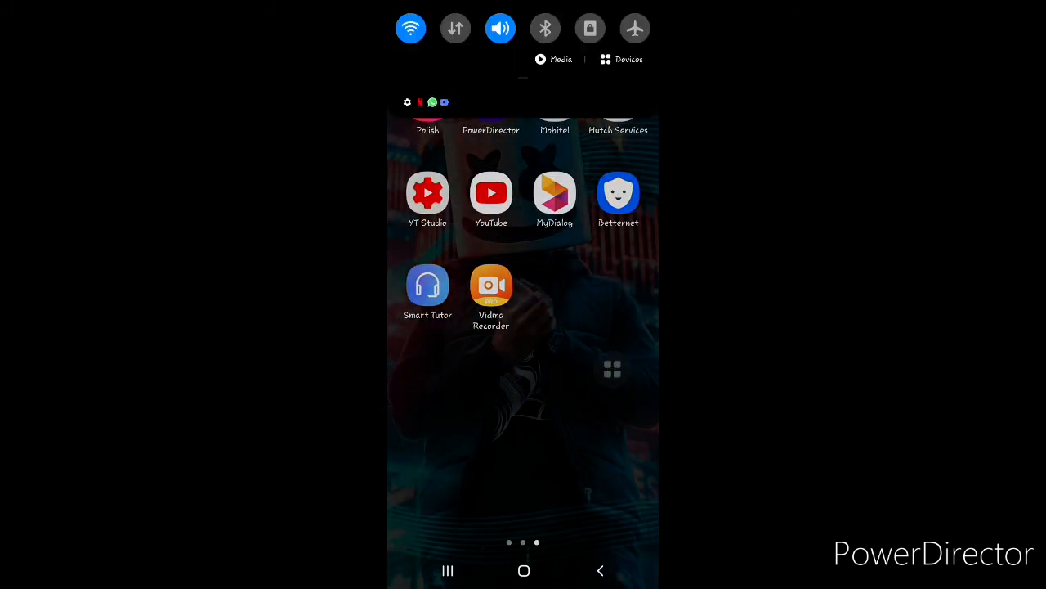